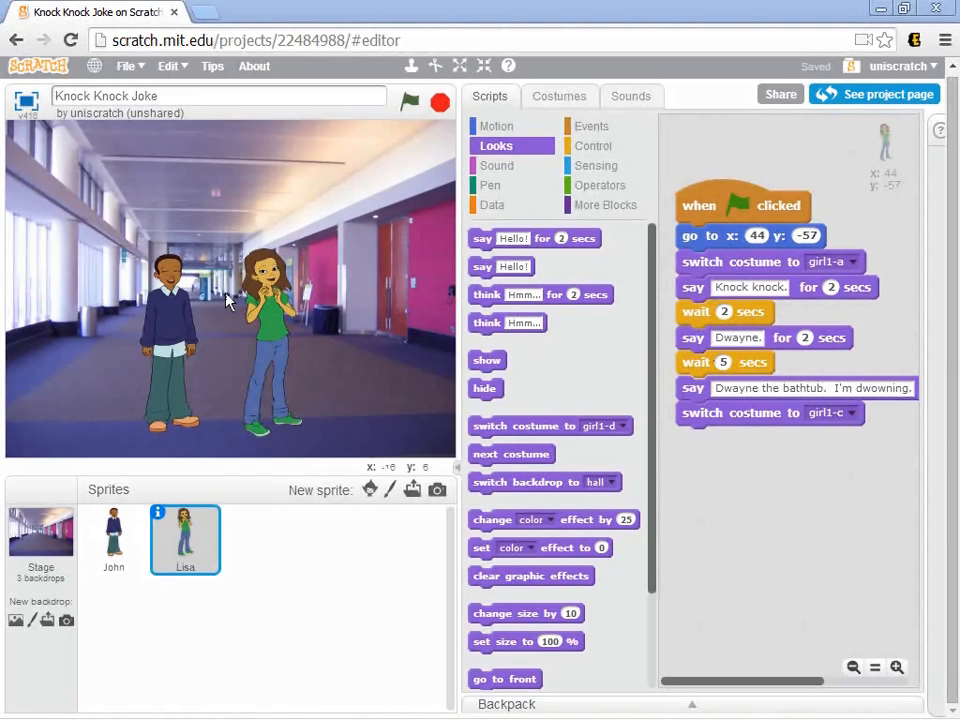
{"action": "mouse_move", "coordinate": [222, 296]}
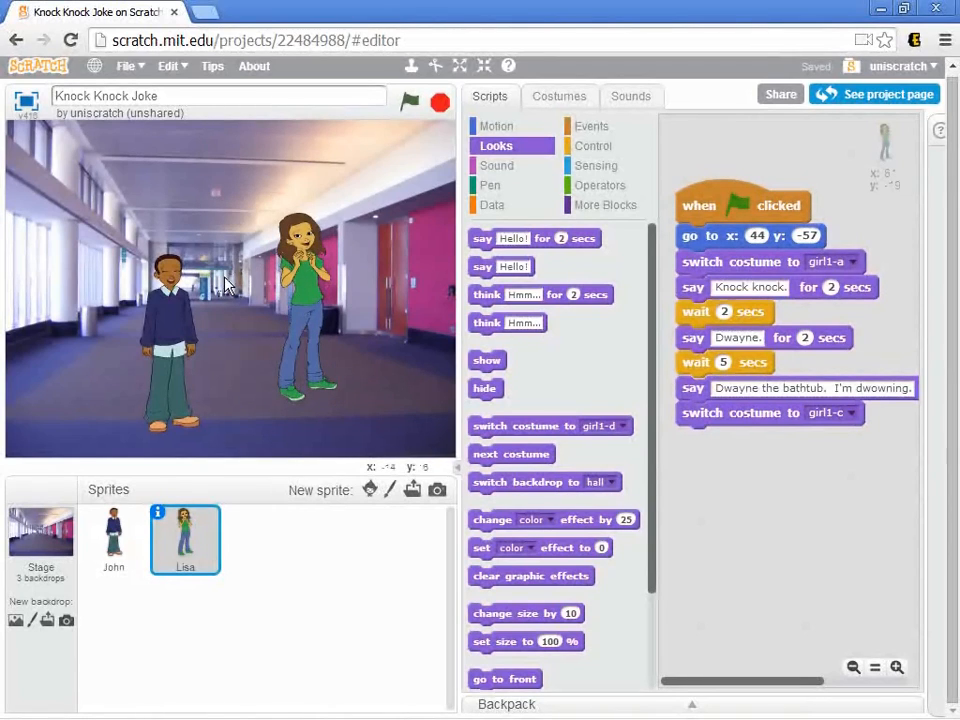
{"action": "mouse_move", "coordinate": [228, 304]}
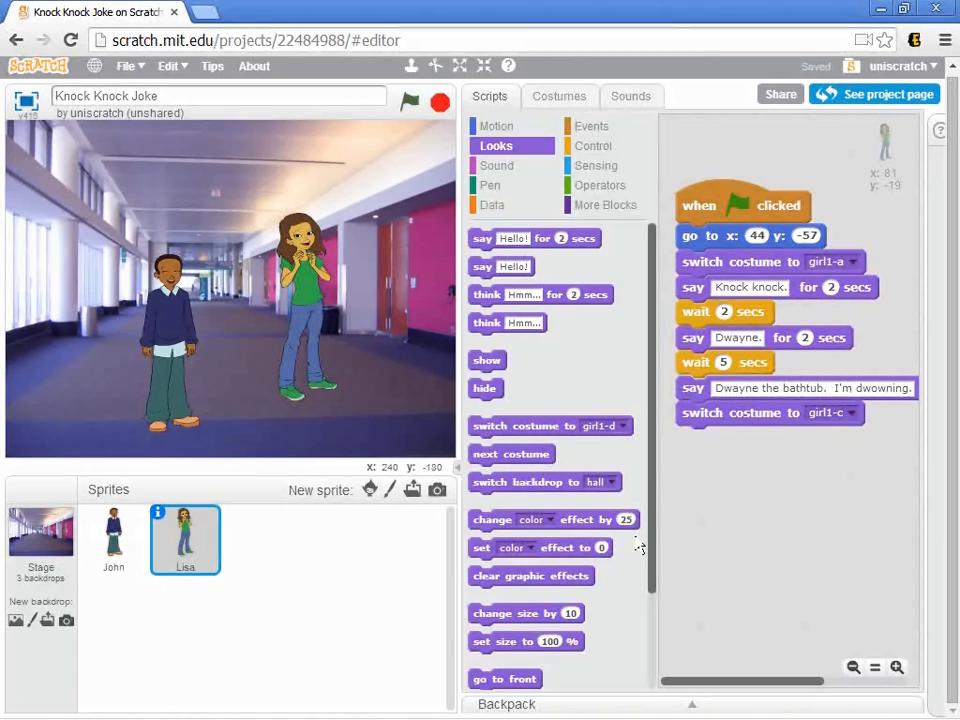
{"action": "mouse_move", "coordinate": [664, 570]}
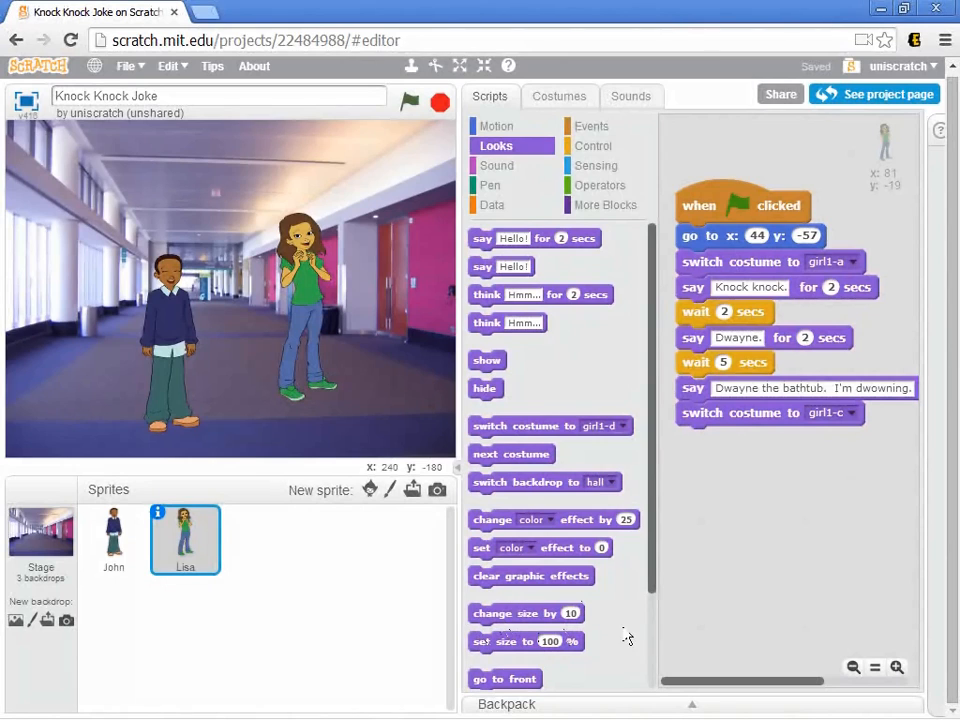
{"action": "mouse_move", "coordinate": [656, 588]}
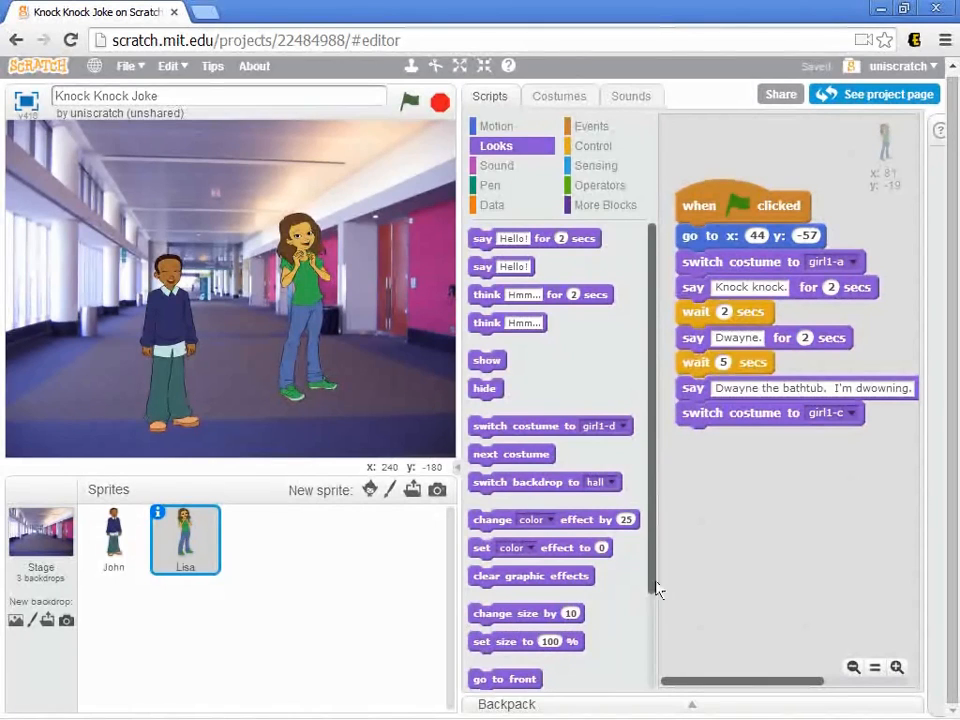
Step: Bring a 'set size to %' block into Lisa's scripts area for the shrink-to-10% start
{"action": "scroll", "scroll_direction": "down", "scroll_amount": 3}
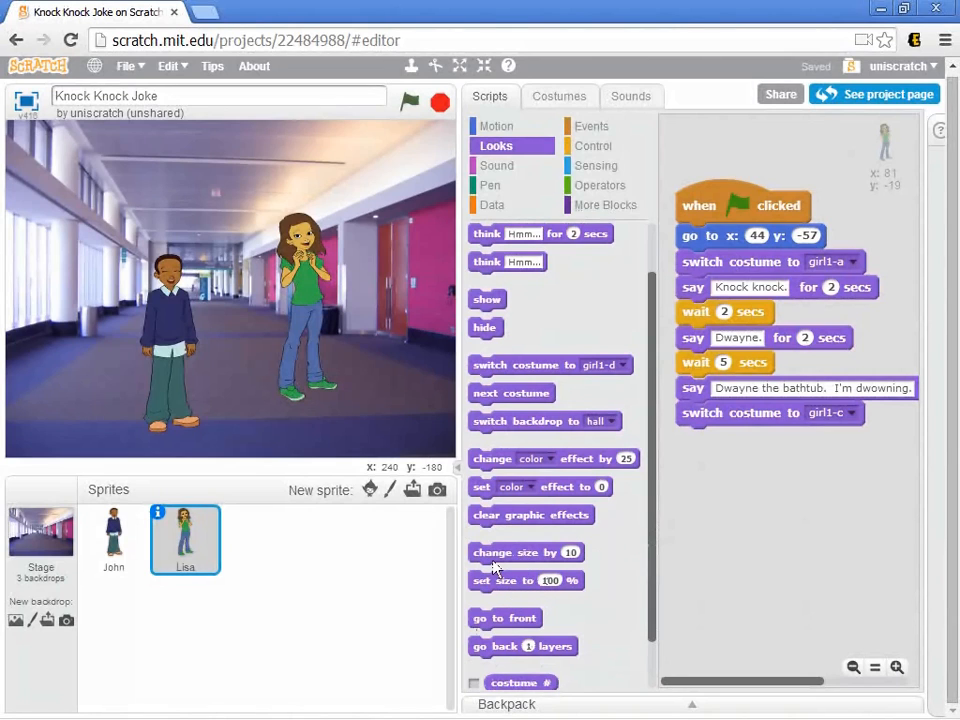
{"action": "left_click_drag", "start_coordinate": [524, 580], "coordinate": [730, 546]}
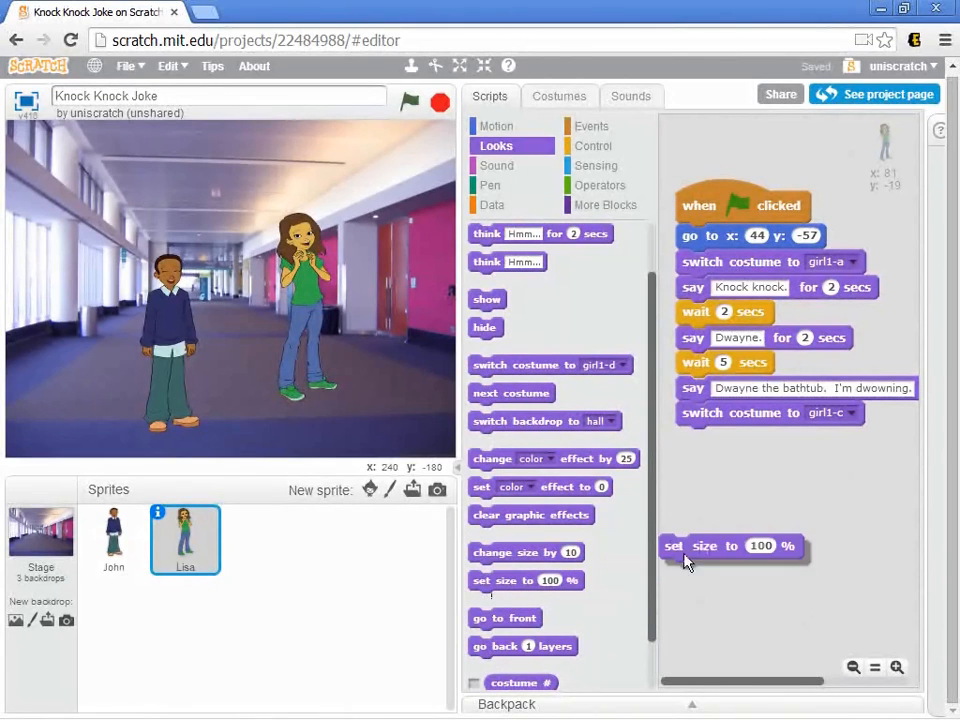
{"action": "left_click_drag", "start_coordinate": [684, 544], "coordinate": [704, 528]}
{"action": "type", "text": "10"}
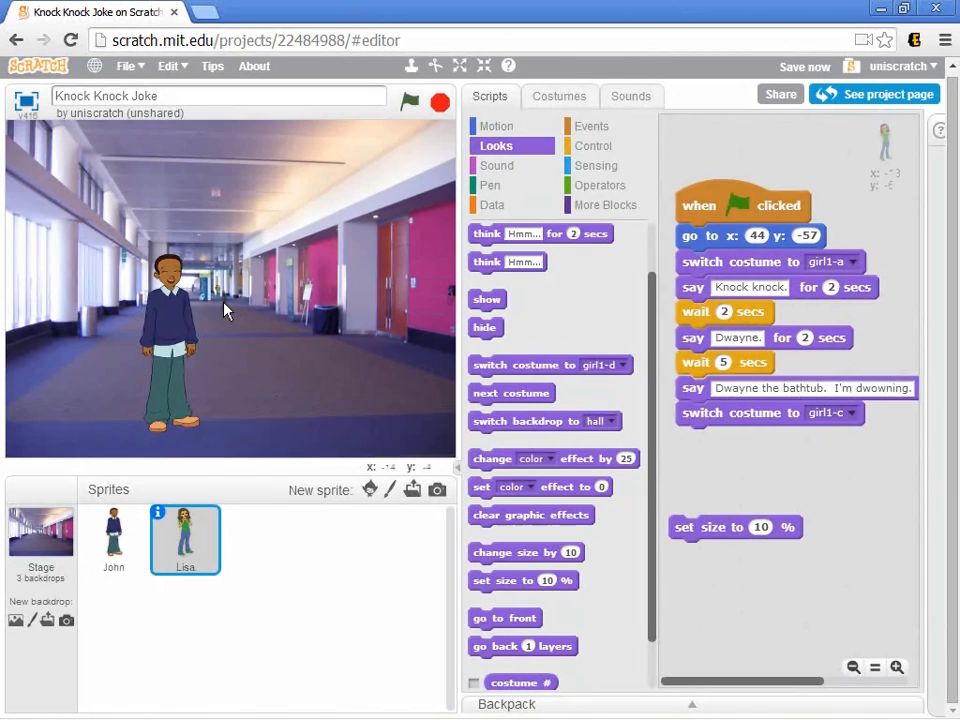
{"action": "mouse_move", "coordinate": [200, 352]}
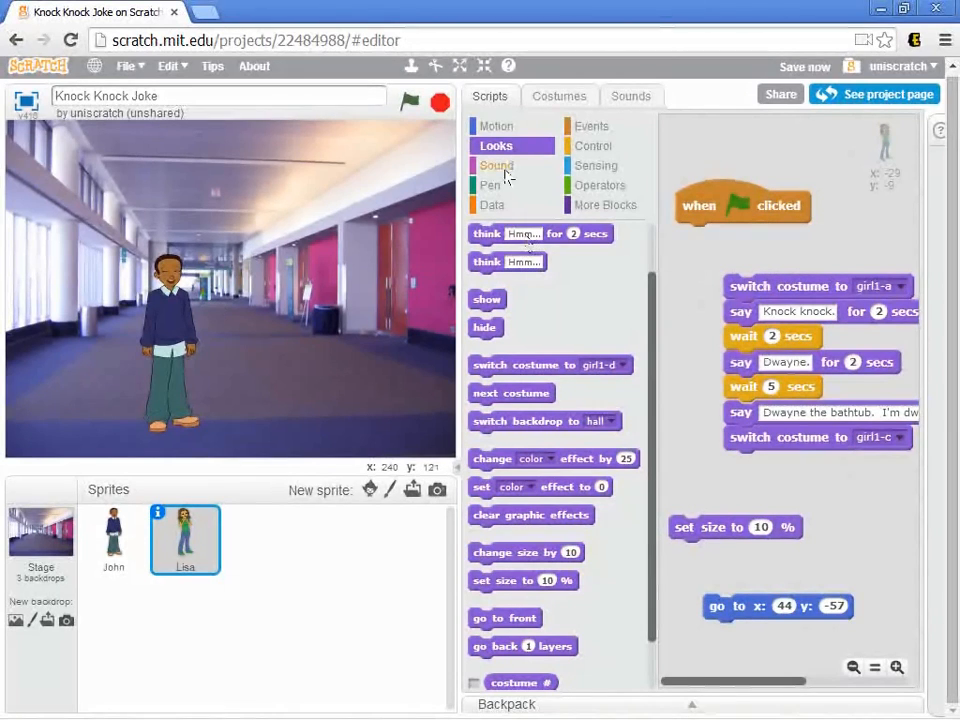
Step: Show the Motion palette to add a 'go to x:-29 y:-9' block under Lisa's green flag
{"action": "left_click", "coordinate": [496, 124]}
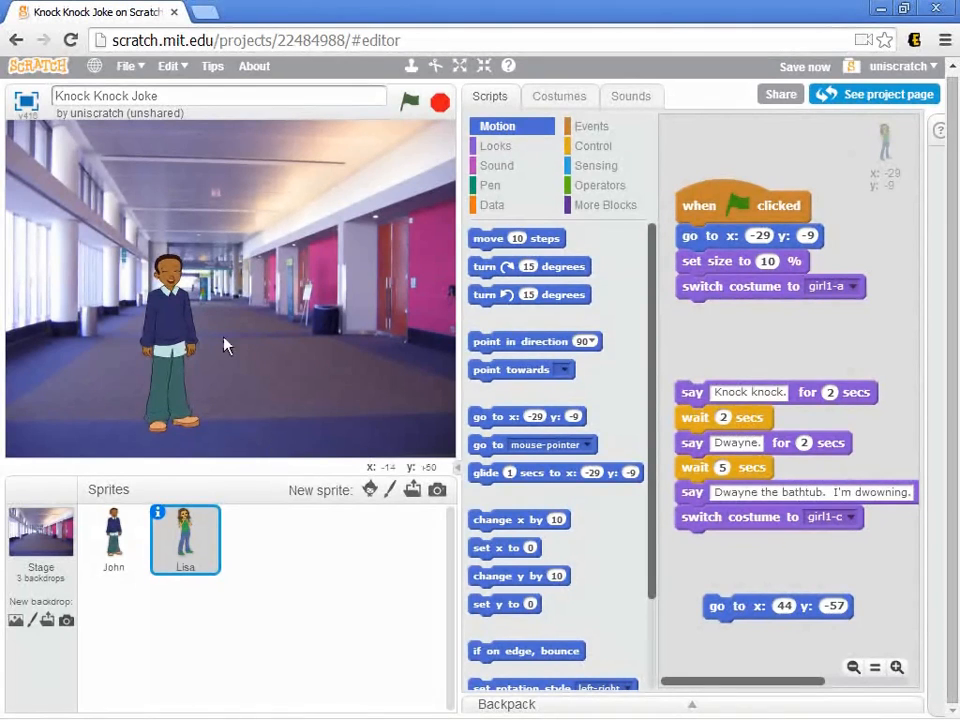
{"action": "mouse_move", "coordinate": [262, 424]}
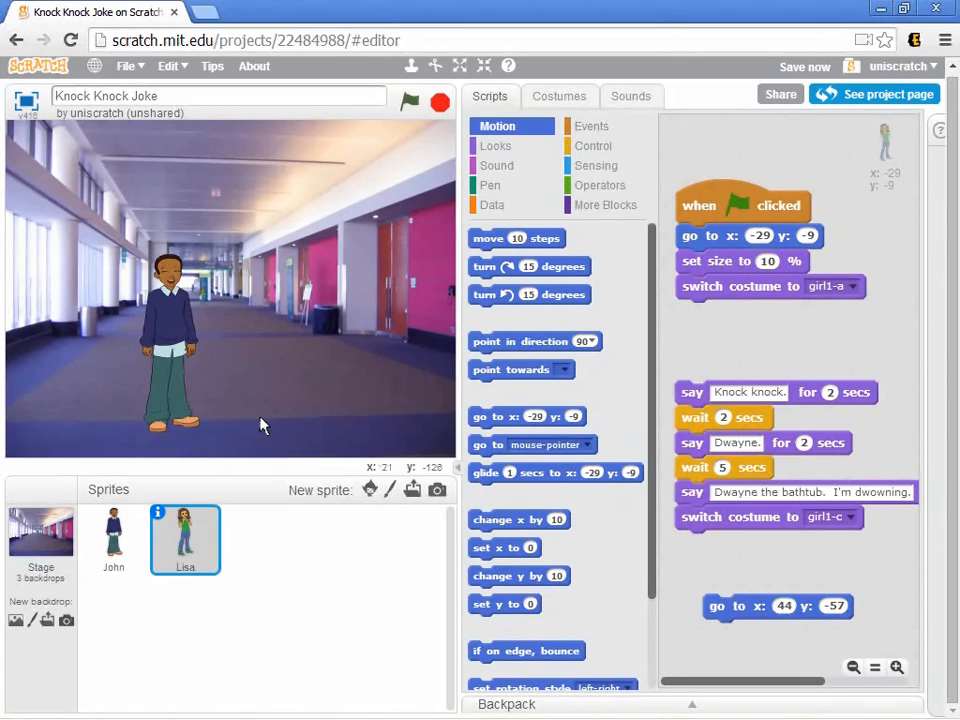
{"action": "mouse_move", "coordinate": [728, 396]}
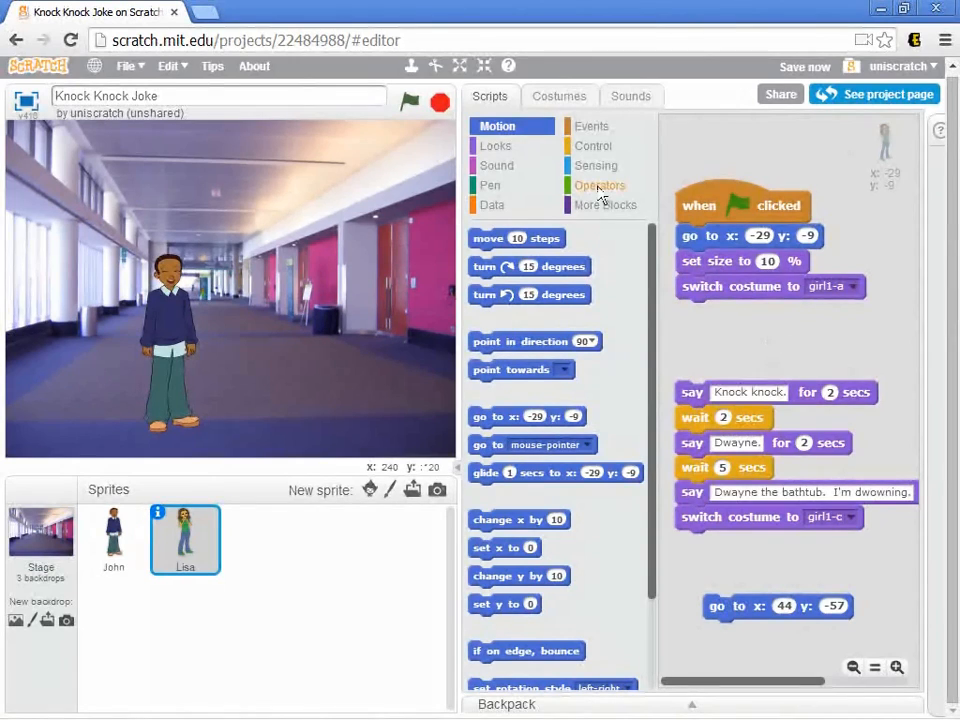
Step: Add a 'repeat 9' loop with 'change size by 10' after the costume switch and test it
{"action": "left_click", "coordinate": [592, 146]}
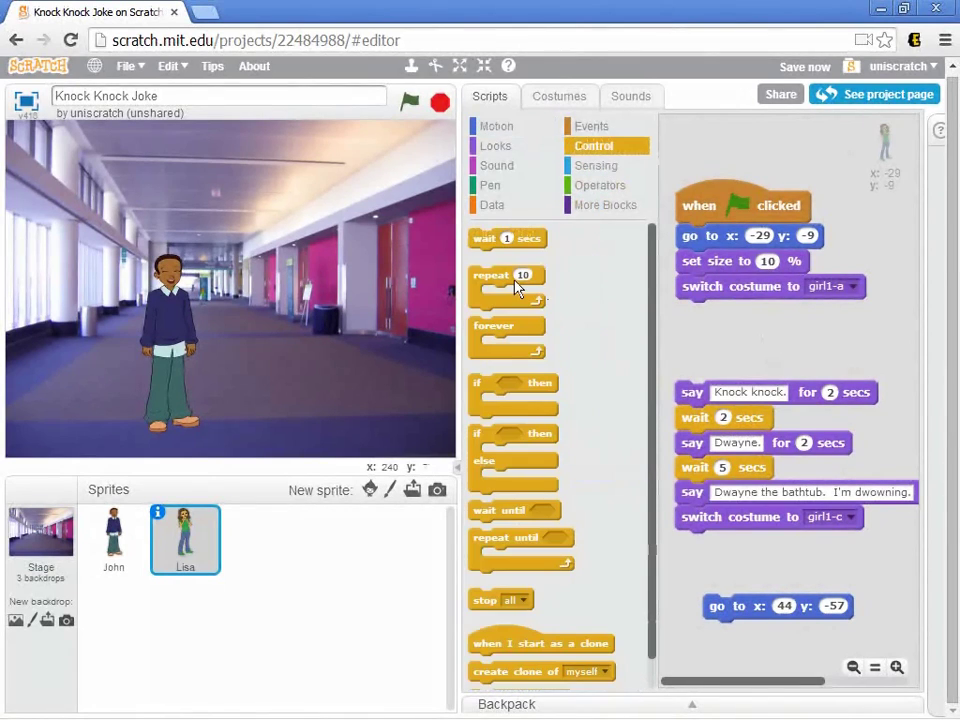
{"action": "left_click_drag", "start_coordinate": [504, 284], "coordinate": [720, 310]}
{"action": "type", "text": "9"}
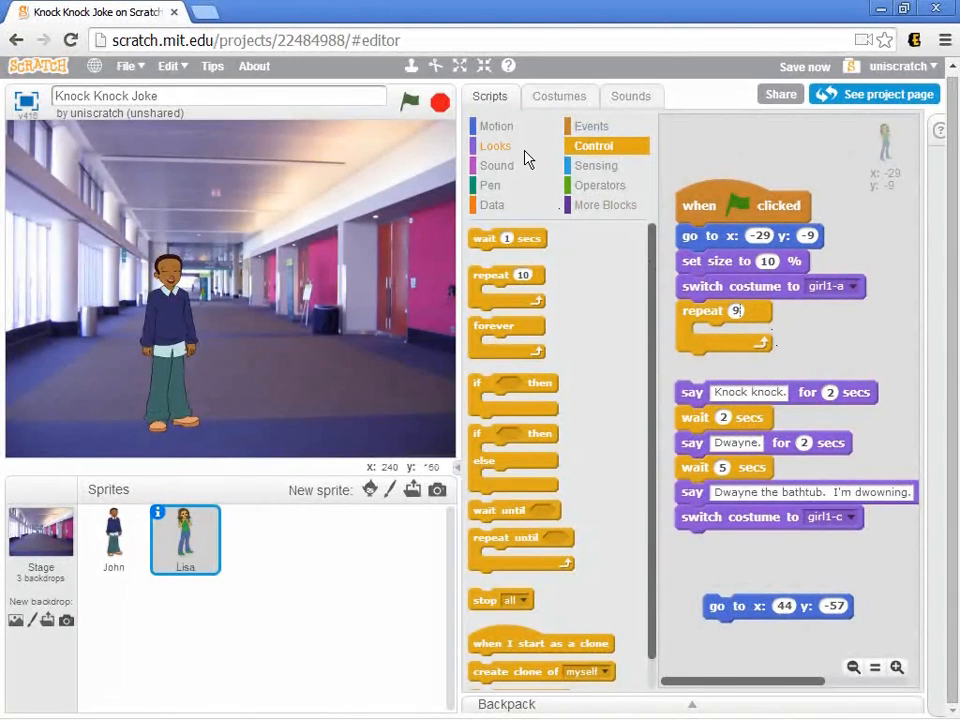
{"action": "left_click", "coordinate": [496, 144]}
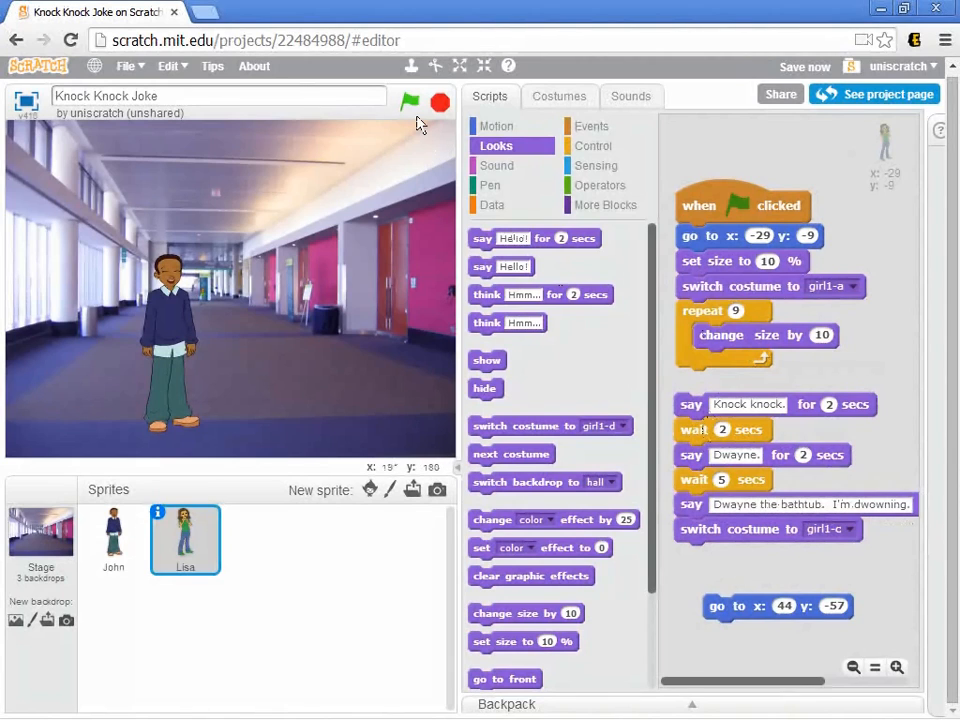
{"action": "left_click", "coordinate": [408, 100]}
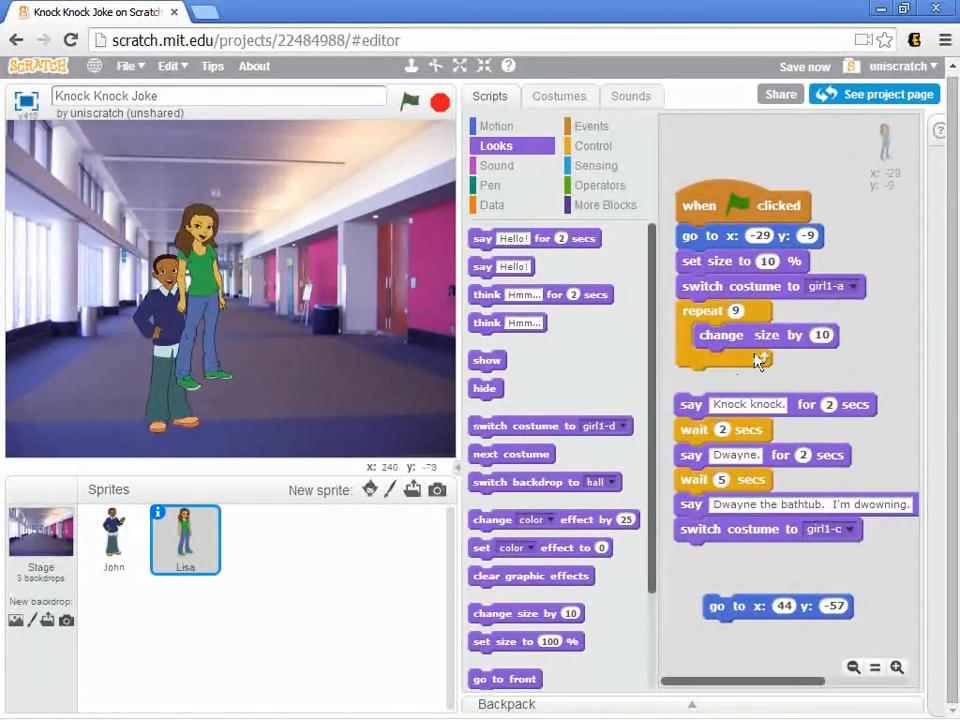
{"action": "left_click", "coordinate": [592, 146]}
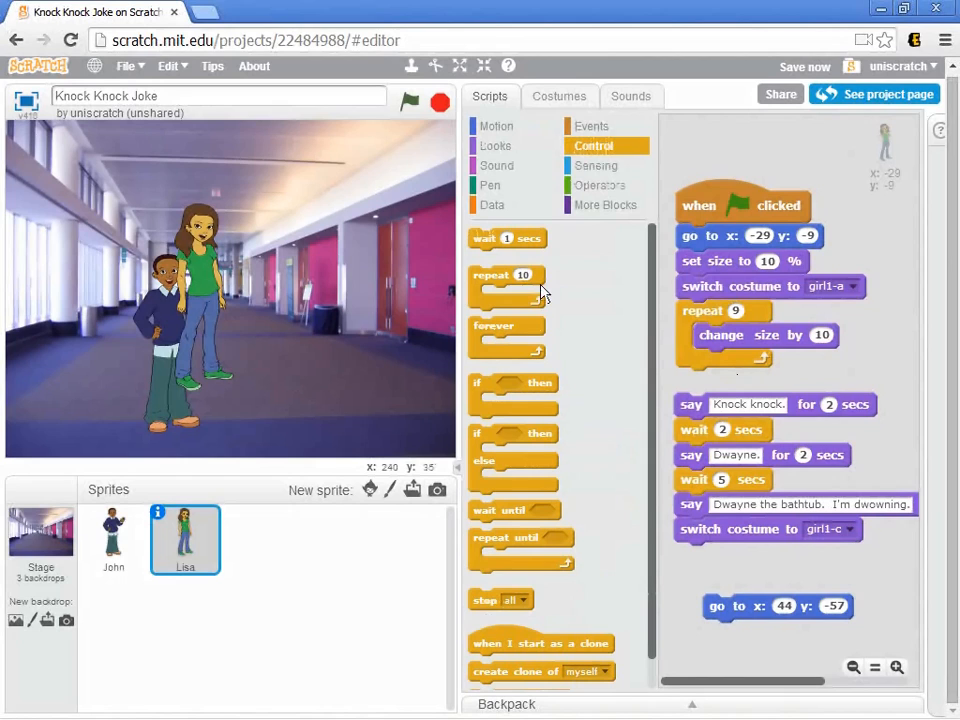
{"action": "left_click_drag", "start_coordinate": [506, 238], "coordinate": [740, 360]}
{"action": "type", "text": "0.3"}
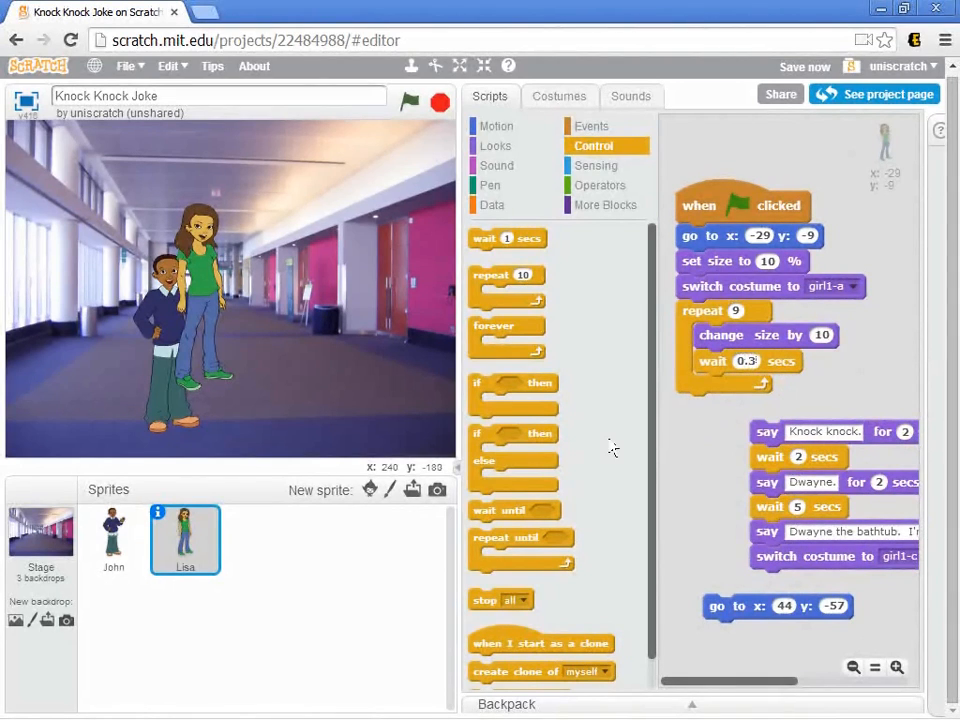
{"action": "left_click", "coordinate": [428, 100]}
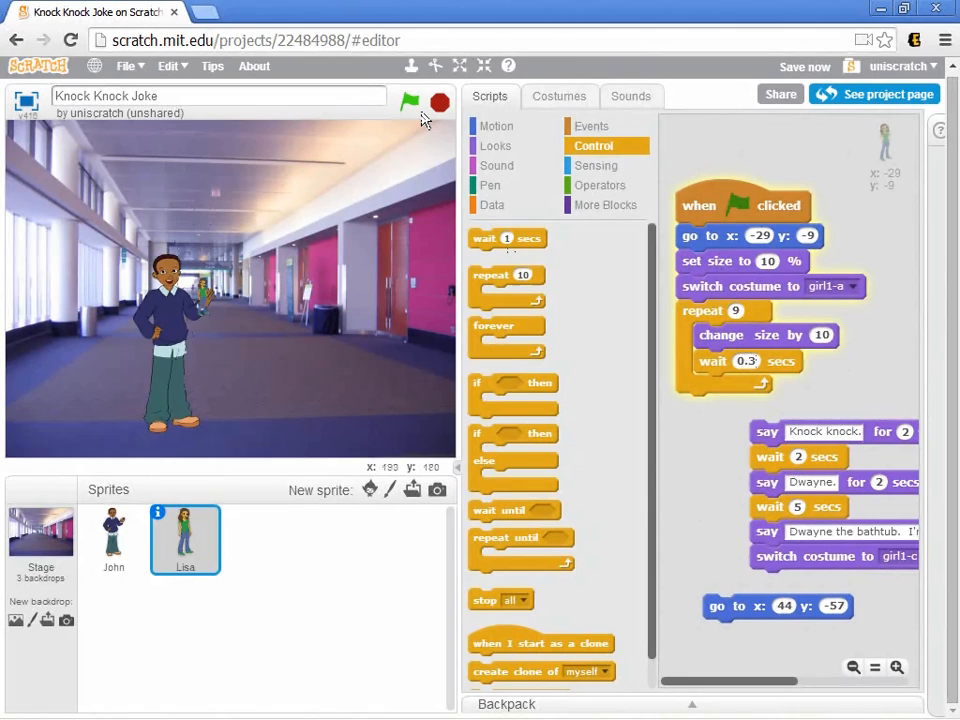
{"action": "left_click", "coordinate": [406, 104]}
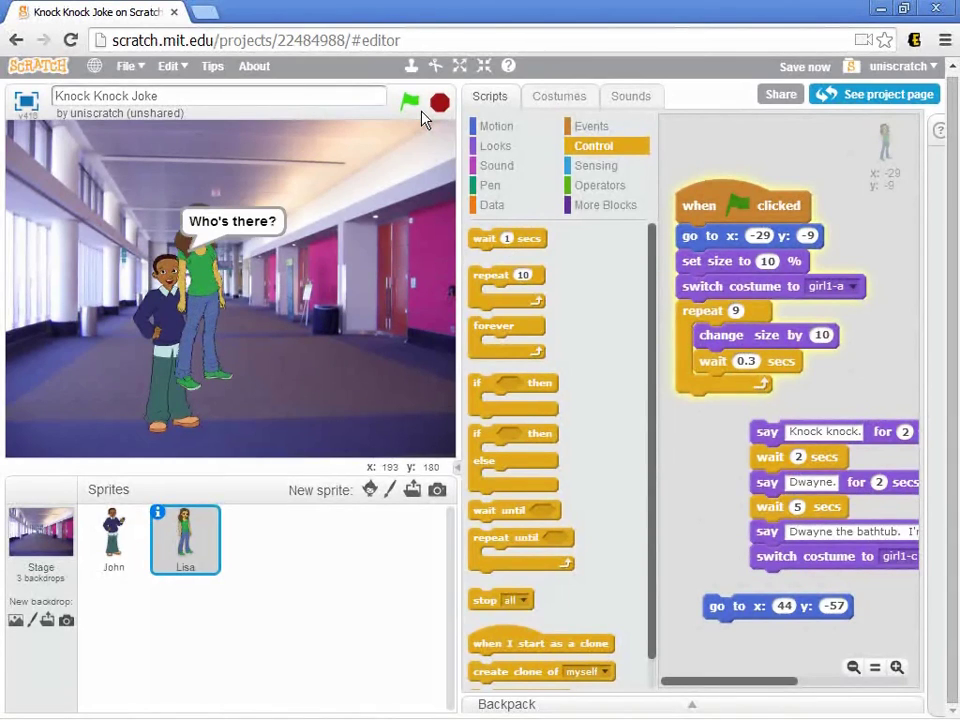
{"action": "left_click", "coordinate": [432, 100]}
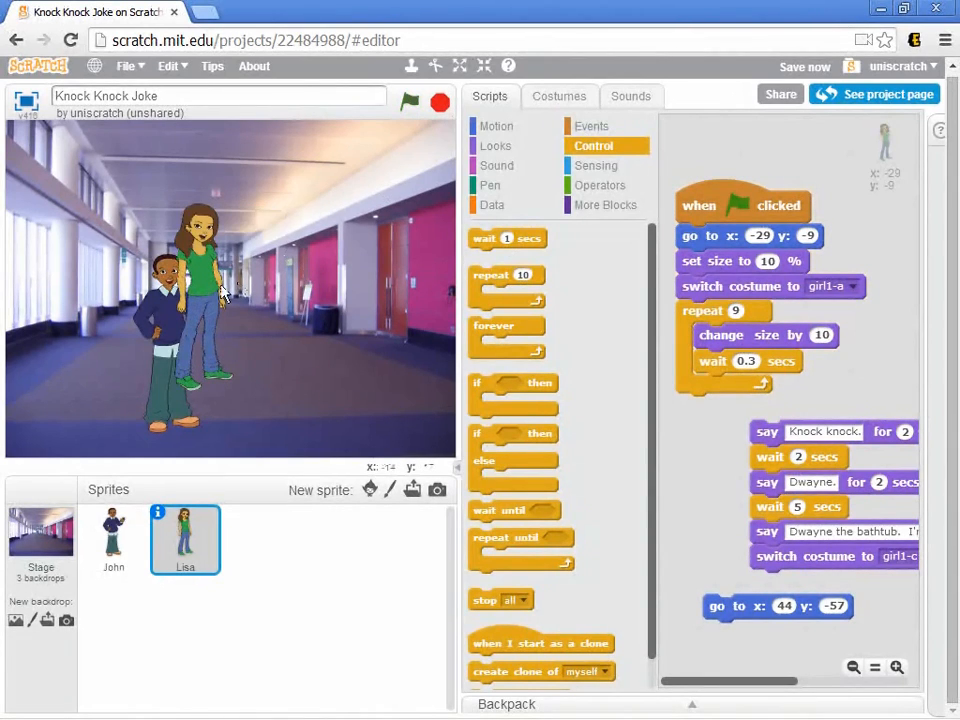
{"action": "mouse_move", "coordinate": [248, 332]}
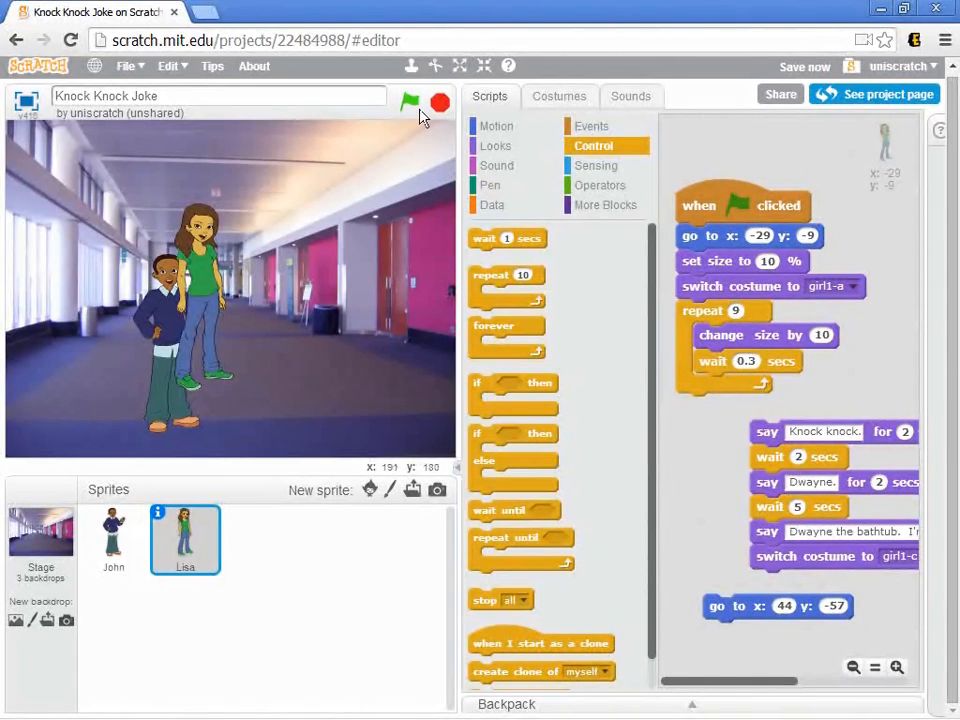
{"action": "left_click", "coordinate": [434, 104]}
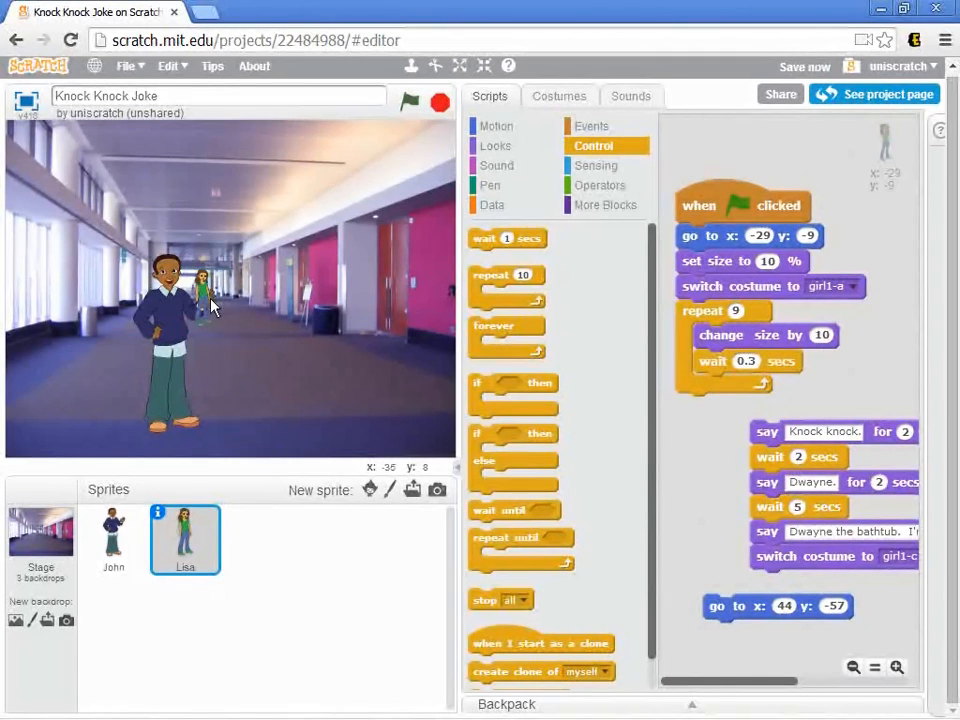
{"action": "left_click", "coordinate": [408, 102]}
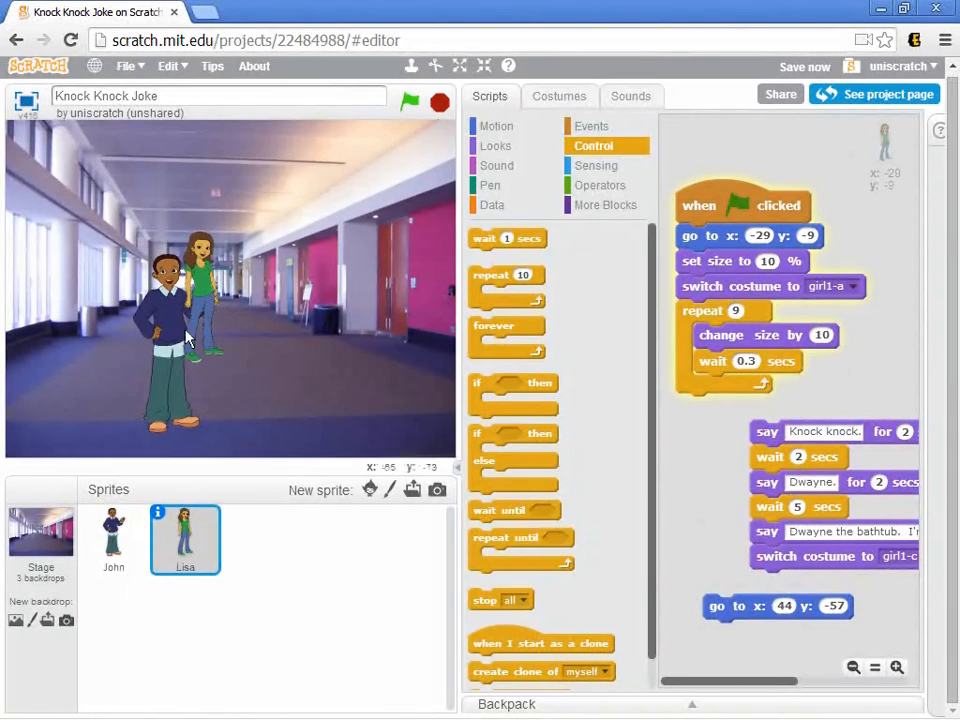
{"action": "left_click", "coordinate": [408, 100]}
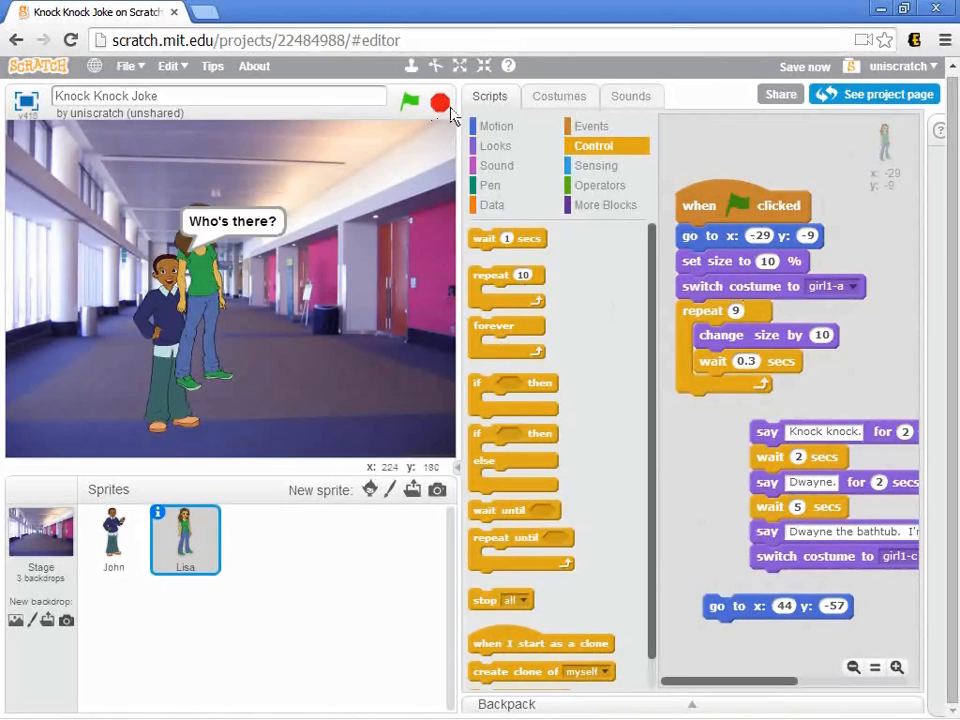
{"action": "left_click", "coordinate": [408, 100]}
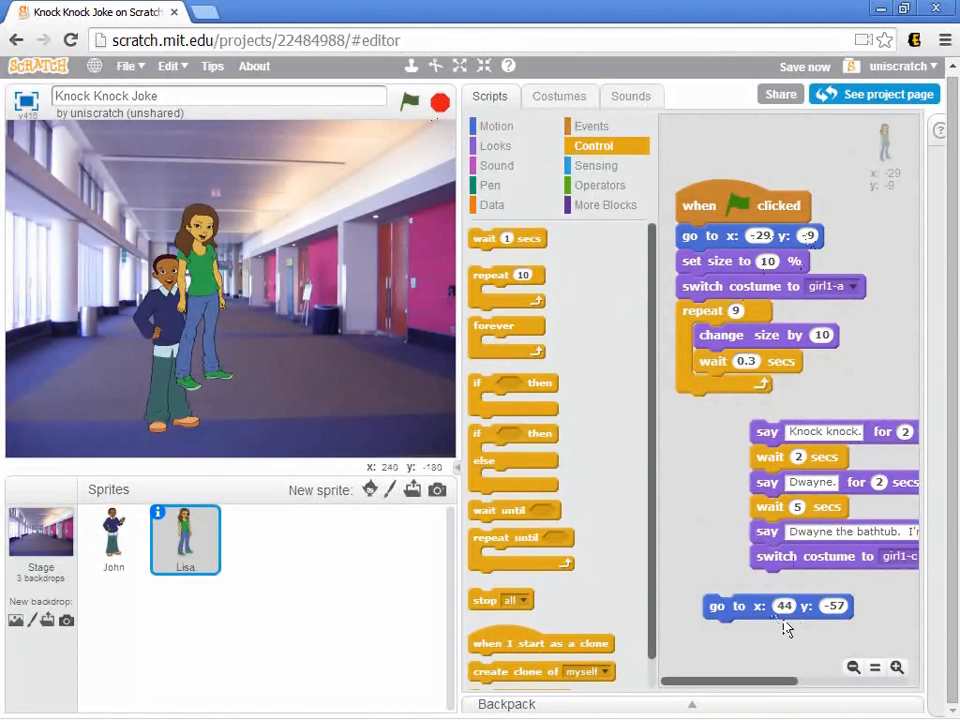
{"action": "mouse_move", "coordinate": [742, 630]}
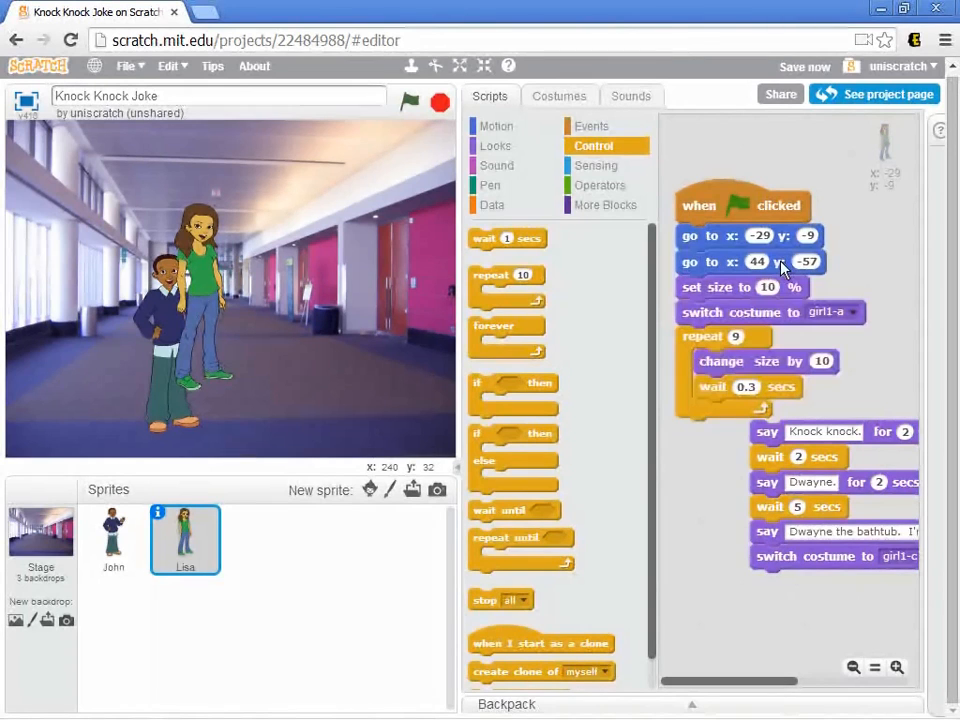
{"action": "mouse_move", "coordinate": [772, 272]}
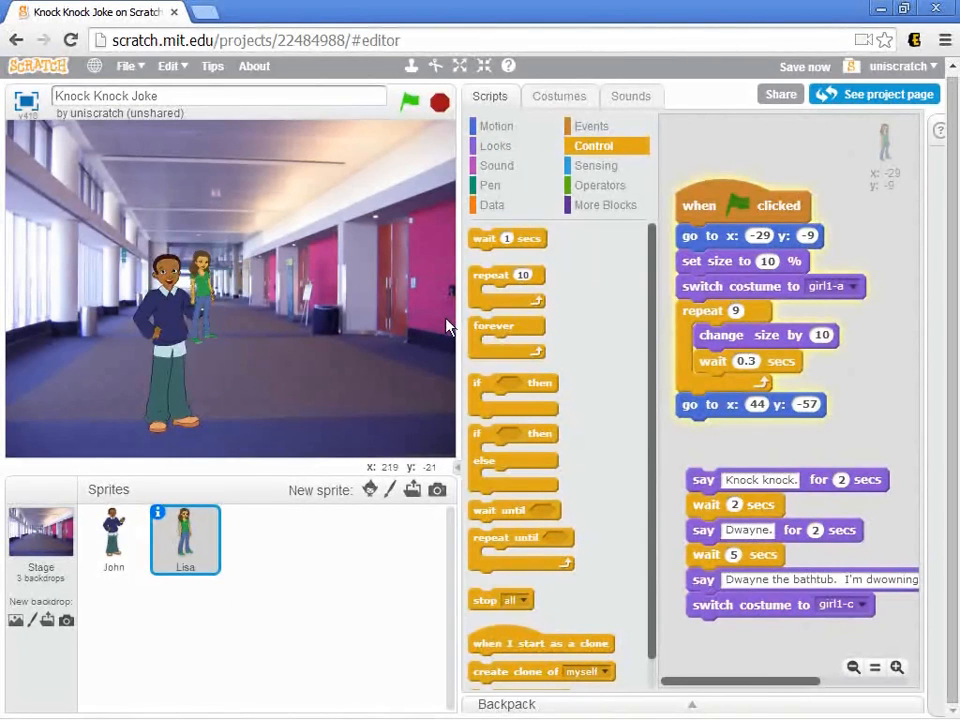
Step: Run the project to check Lisa lands beside John at x:44 y:-57 after growing
{"action": "left_click", "coordinate": [410, 100]}
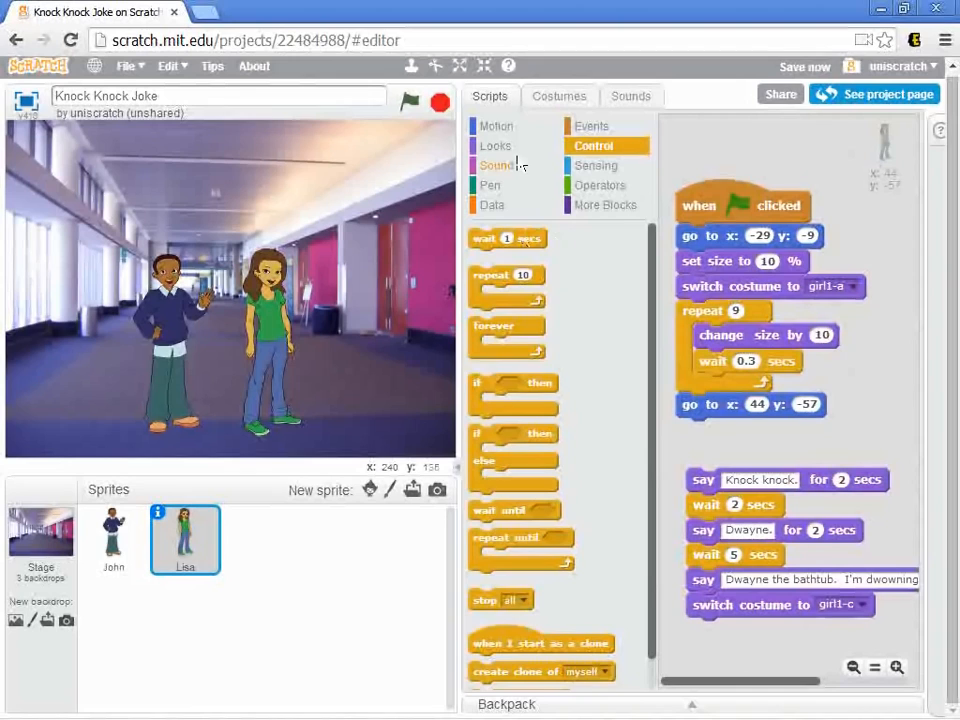
Step: Add a 'change x by' block inside the growth loop so Lisa steps forward while growing
{"action": "left_click", "coordinate": [494, 126]}
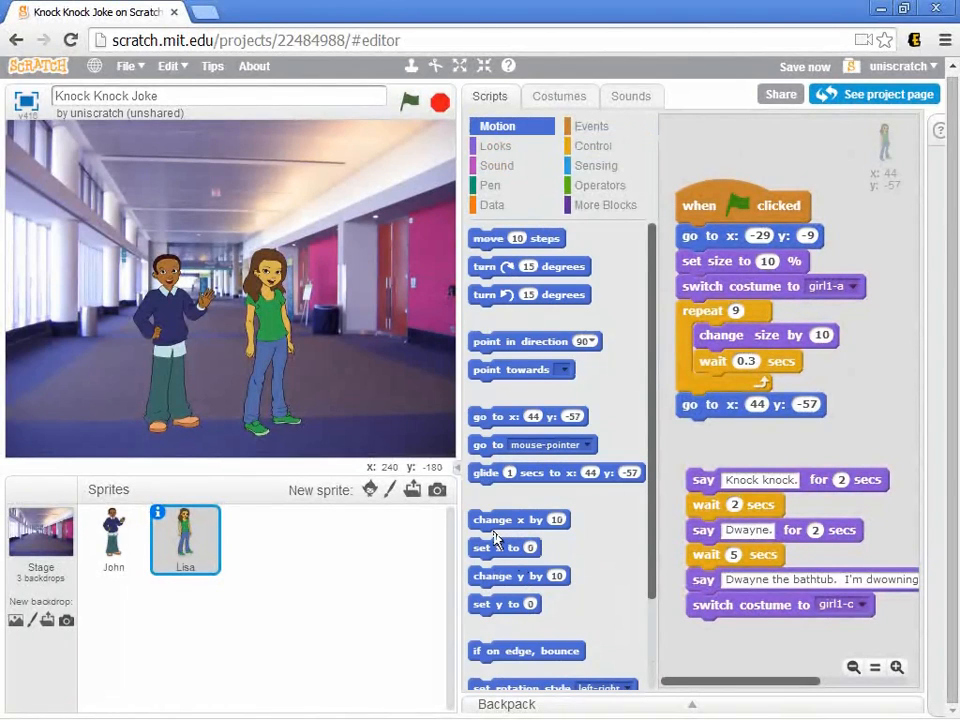
{"action": "left_click_drag", "start_coordinate": [518, 520], "coordinate": [756, 360]}
{"action": "type", "text": "8"}
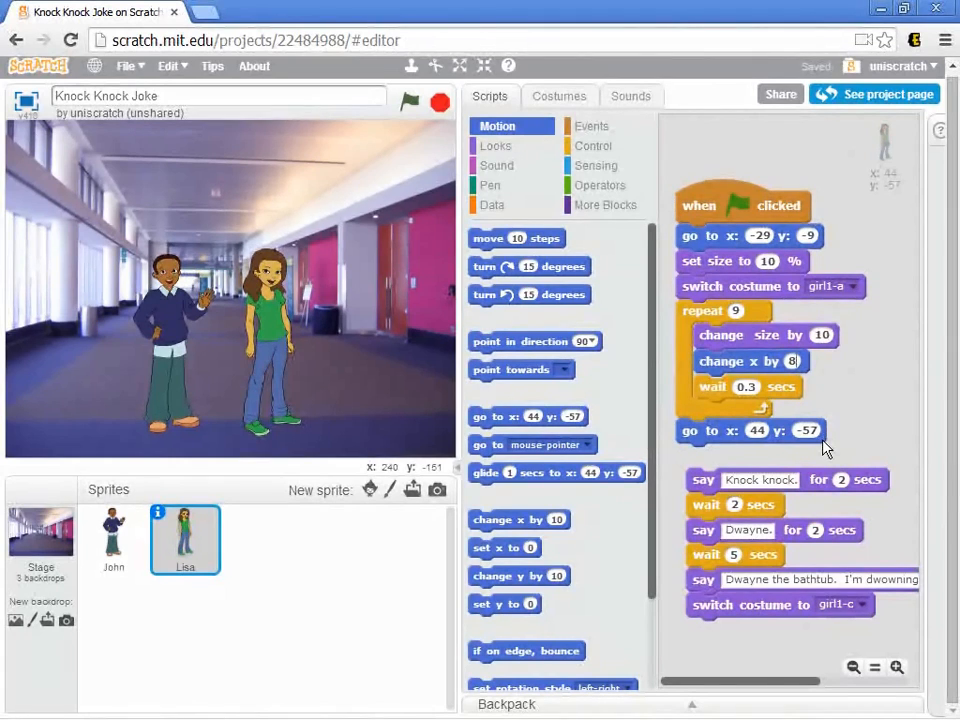
{"action": "mouse_move", "coordinate": [656, 444]}
{"action": "type", "text": "-5"}
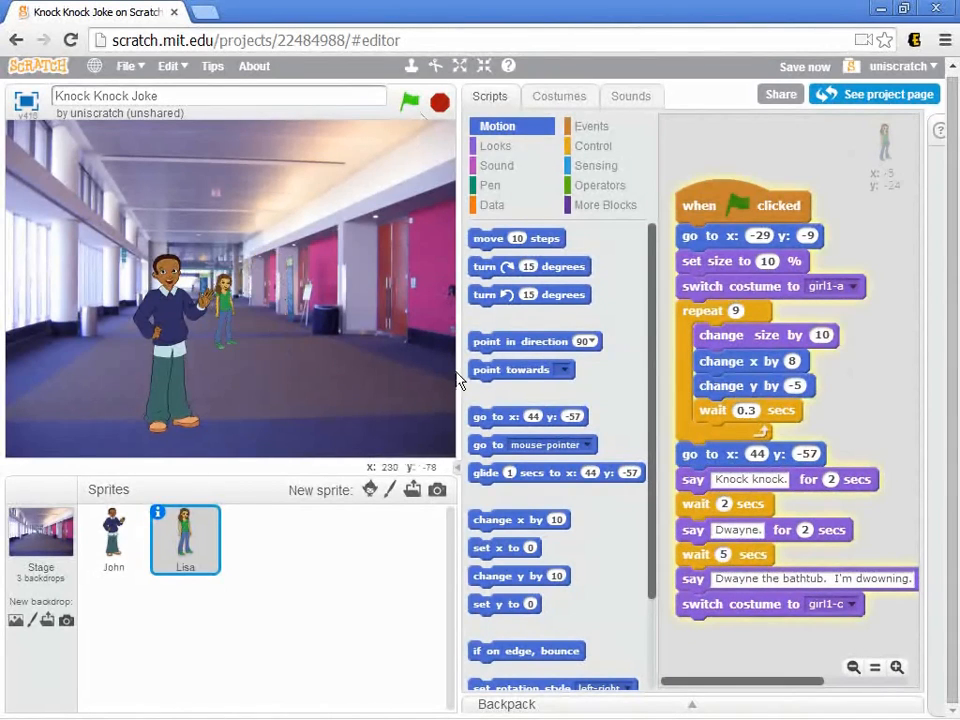
{"action": "left_click", "coordinate": [430, 104]}
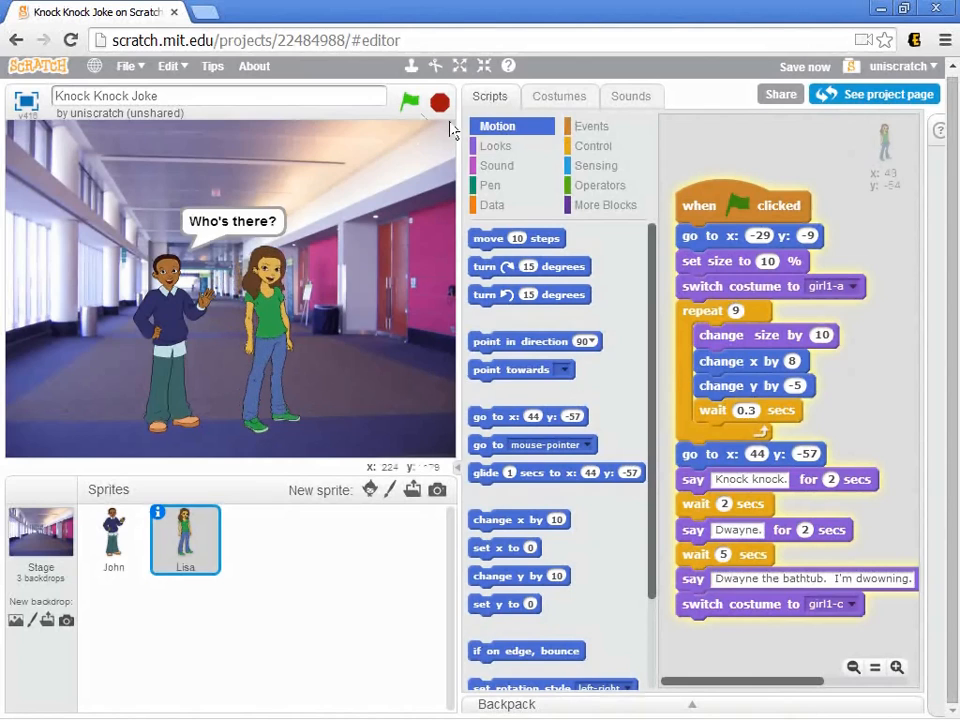
{"action": "left_click", "coordinate": [408, 100]}
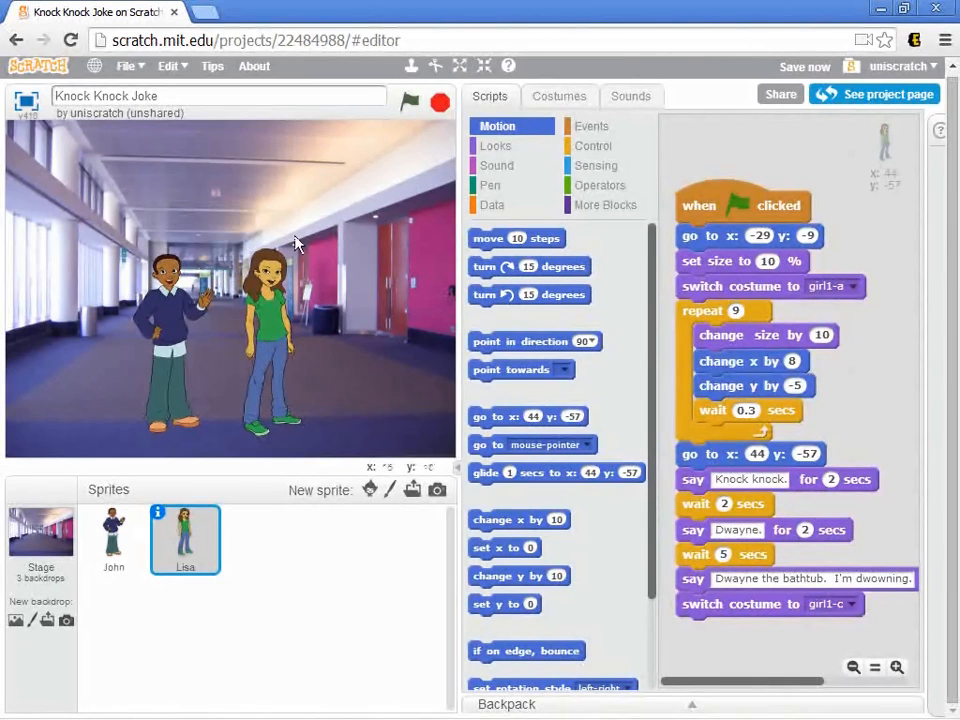
{"action": "left_click", "coordinate": [406, 104]}
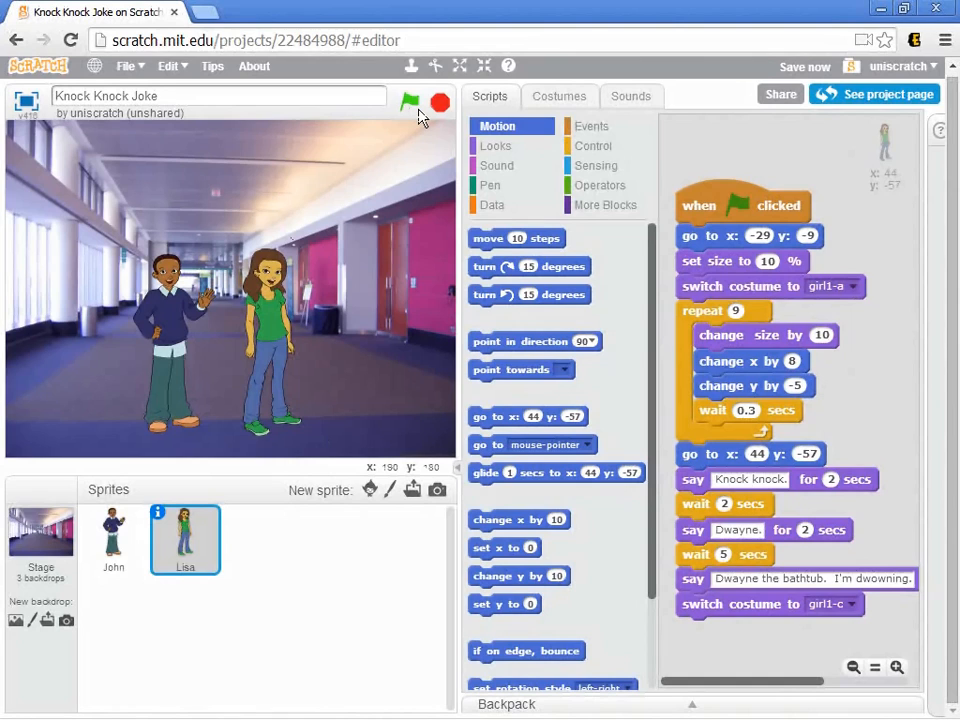
{"action": "left_click", "coordinate": [404, 100]}
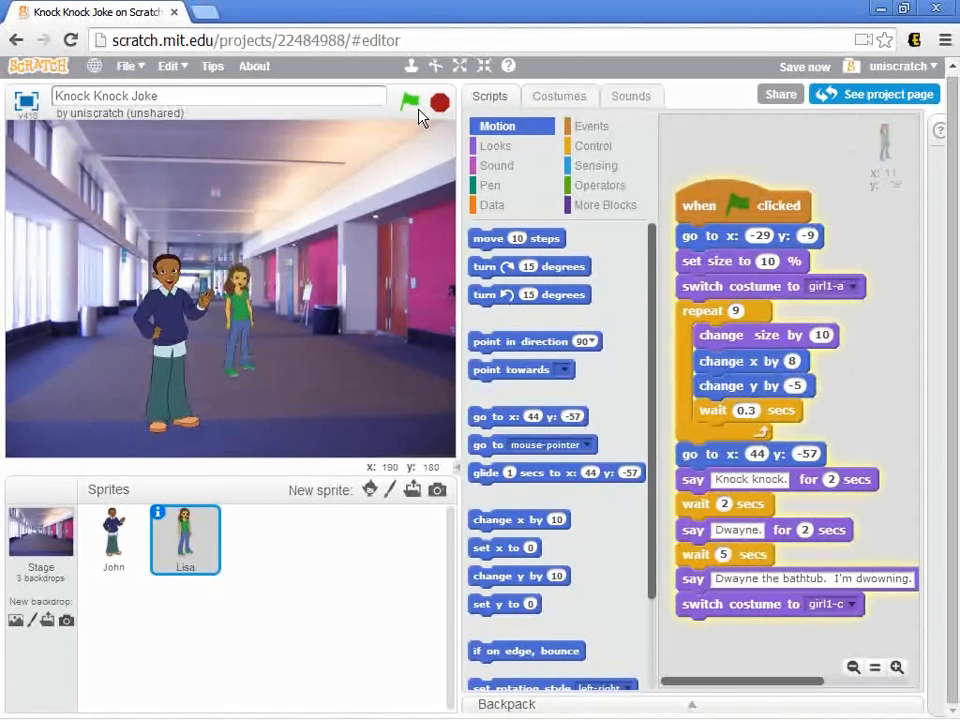
{"action": "left_click", "coordinate": [430, 100]}
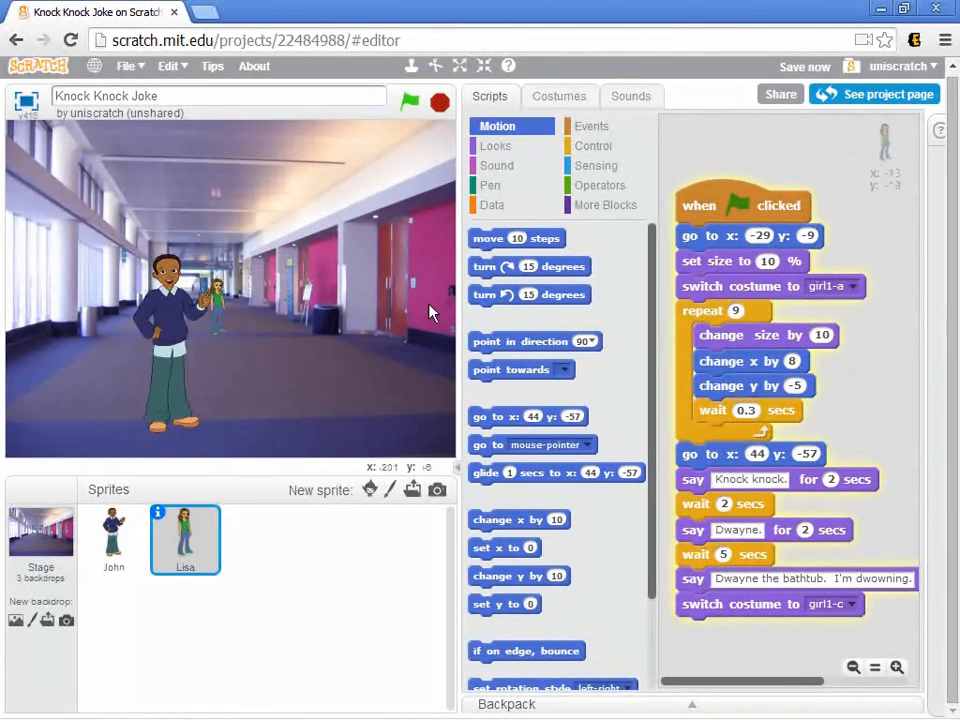
{"action": "left_click", "coordinate": [428, 100]}
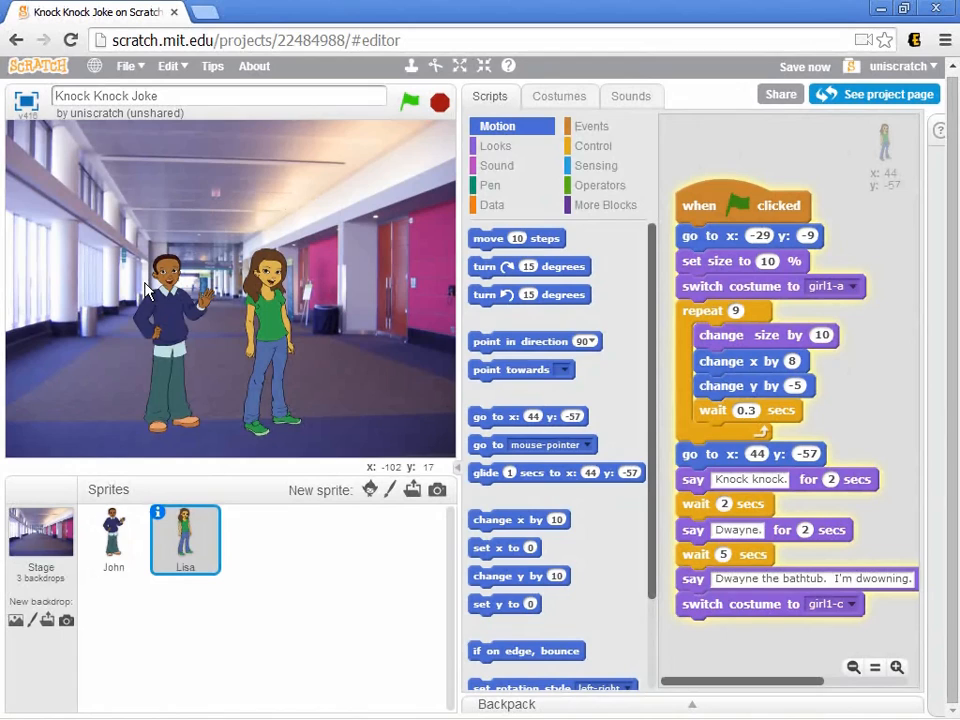
{"action": "left_click", "coordinate": [404, 100]}
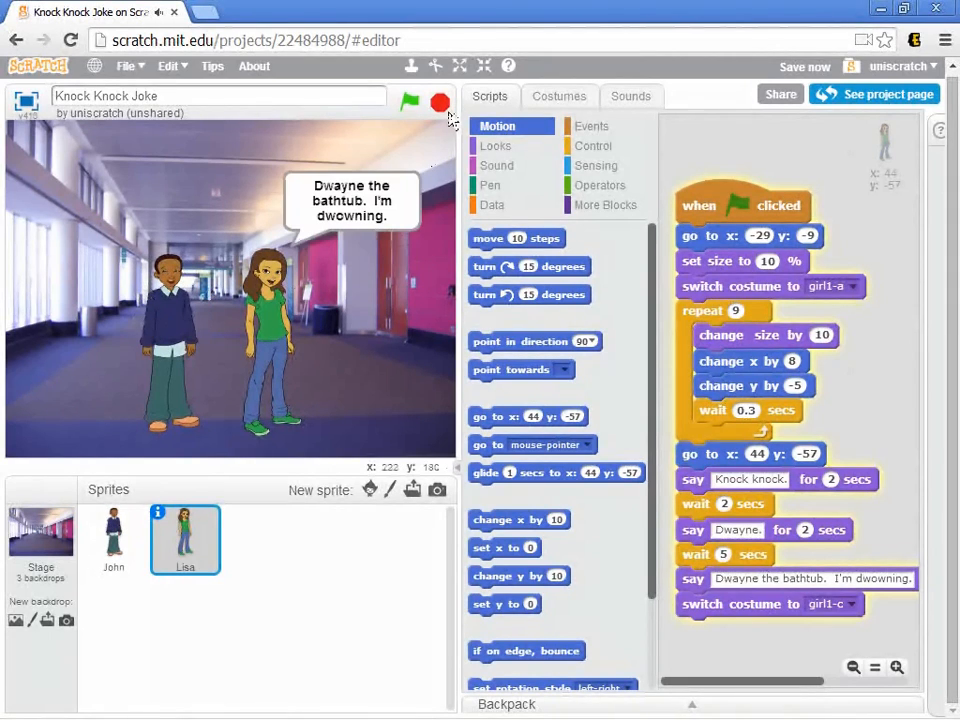